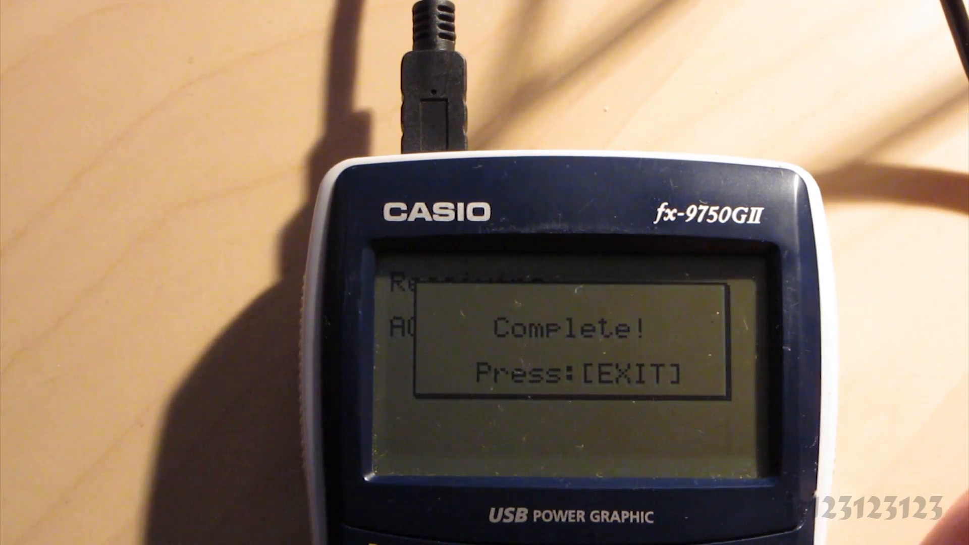
Close the 'Complete!' notice with EXIT and go to the LINK communication menu.
key(EXIT)
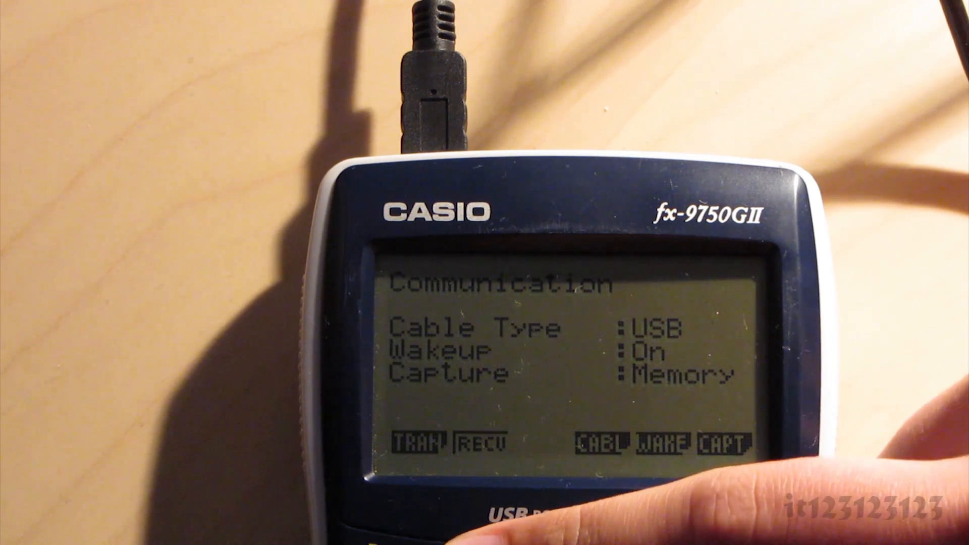
click(478, 442)
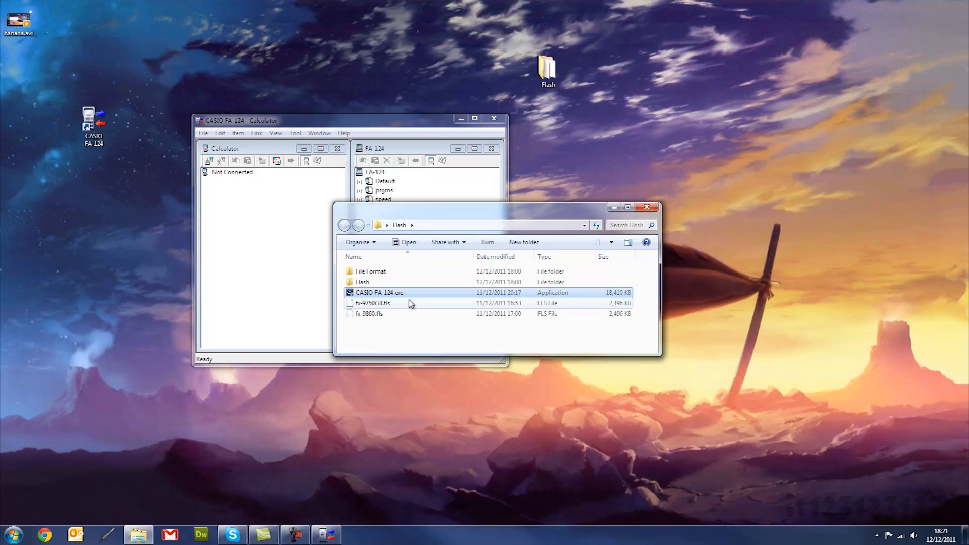
Go into the Flash subfolder that holds pfxrecover_BETA.exe.
double_click(363, 281)
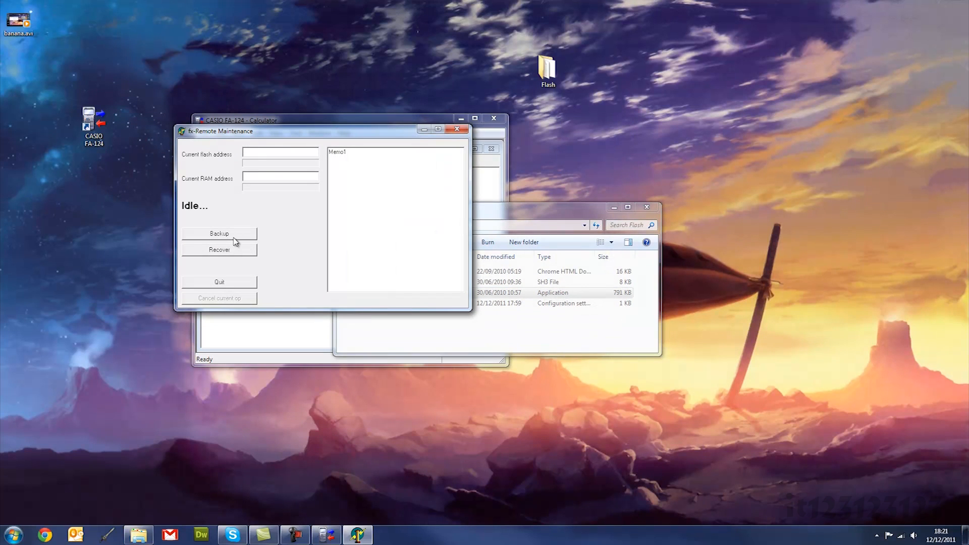
Start Recover and load the fx-9750GII.fls image from the Flash folder to begin the transfer.
click(219, 249)
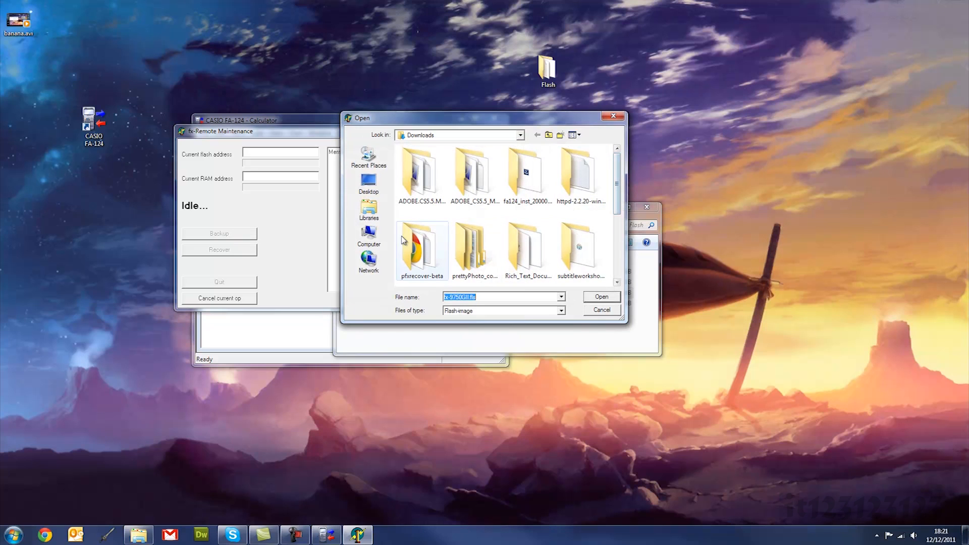
click(368, 181)
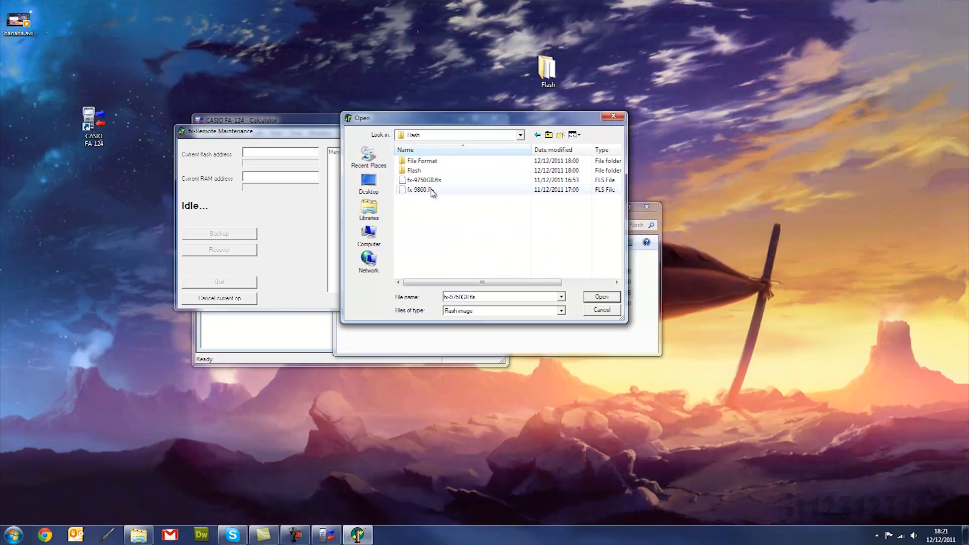
click(600, 297)
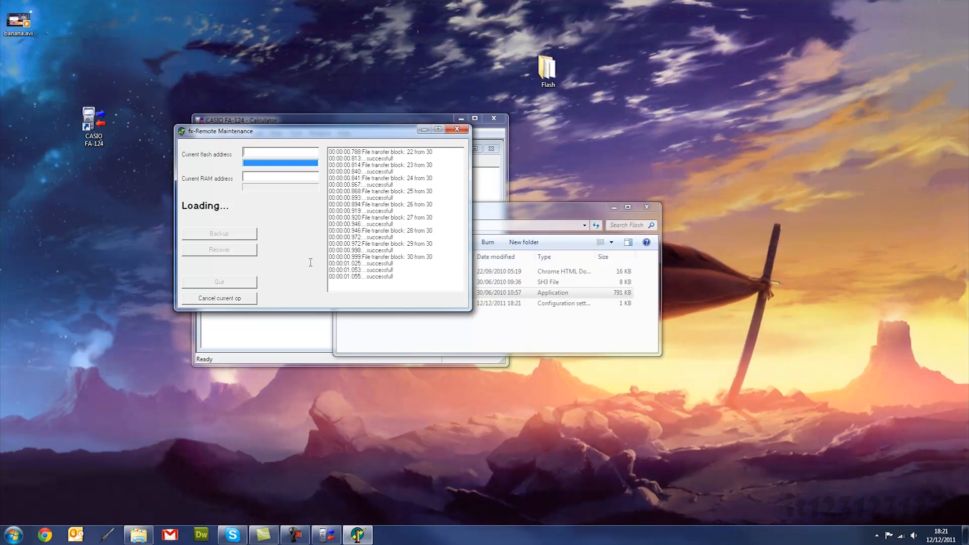
mouse_move(417, 184)
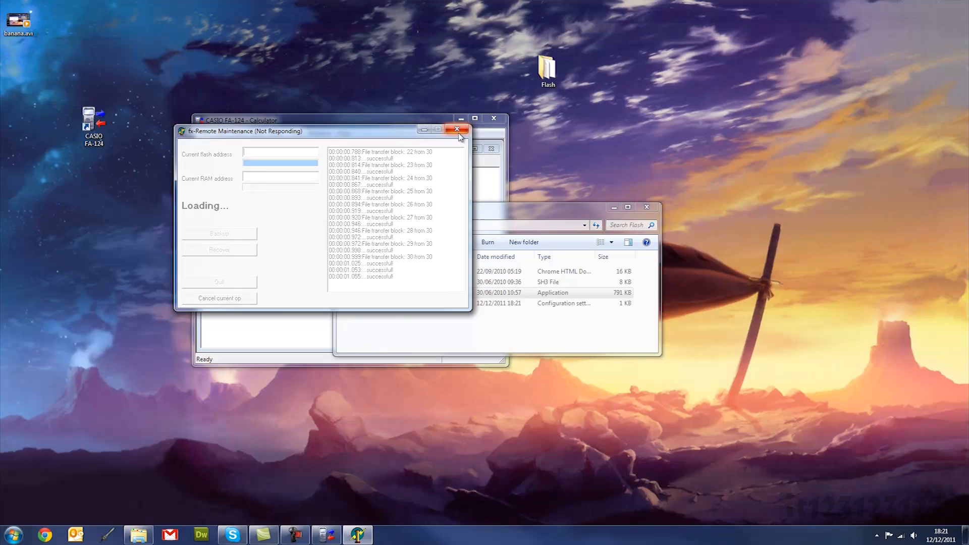
Close the Not Responding fx-Remote Maintenance window.
click(457, 130)
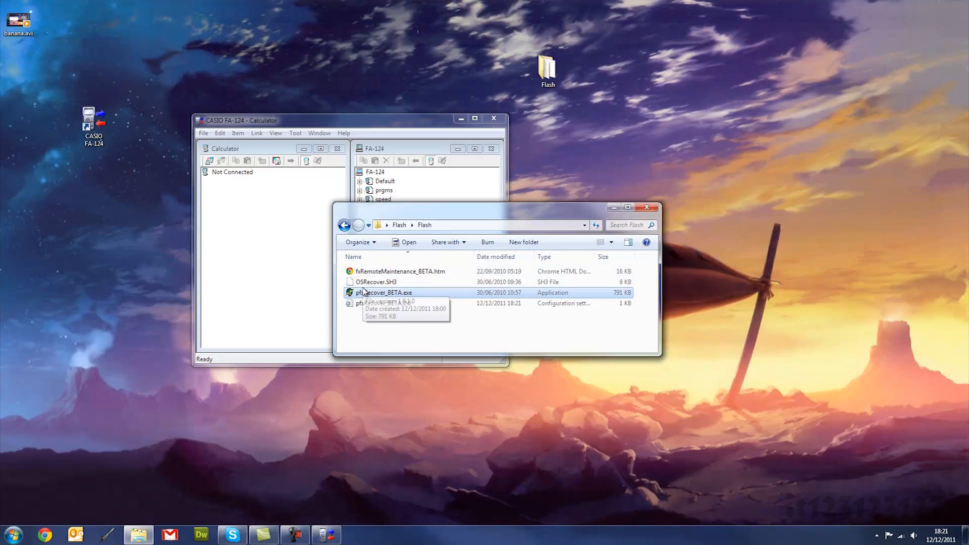
Relaunch pfxrecover_BETA.exe, load the .fls image and confirm the BIOS warning to reflash until Ready.
double_click(383, 293)
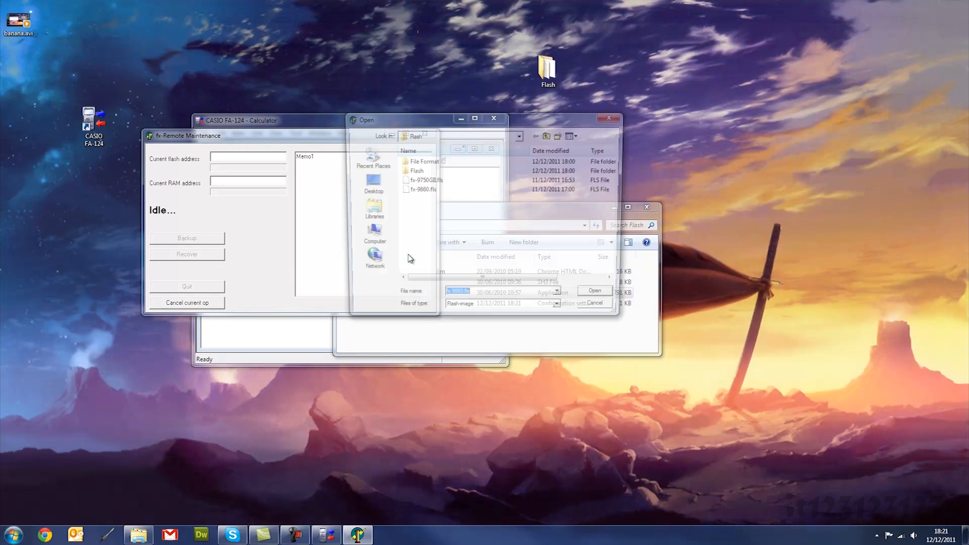
click(594, 291)
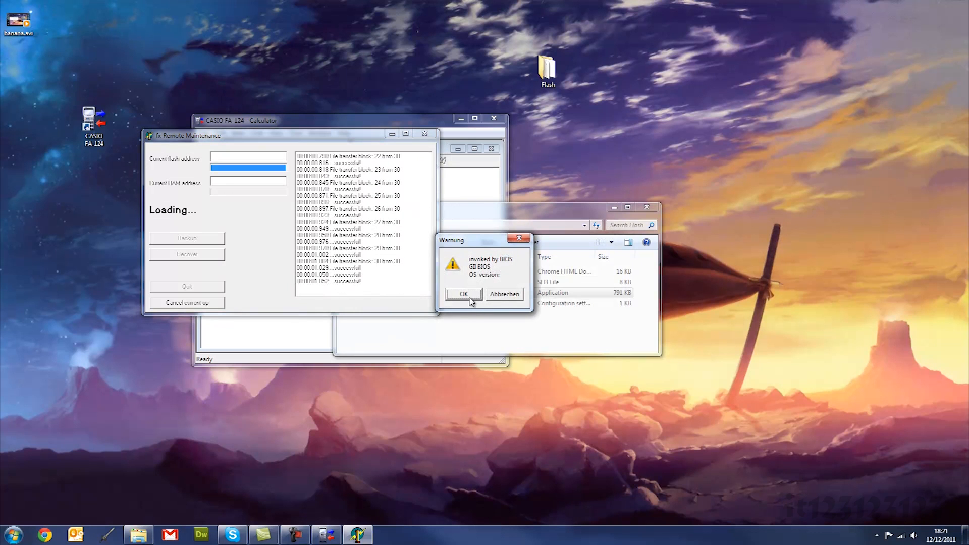
click(464, 294)
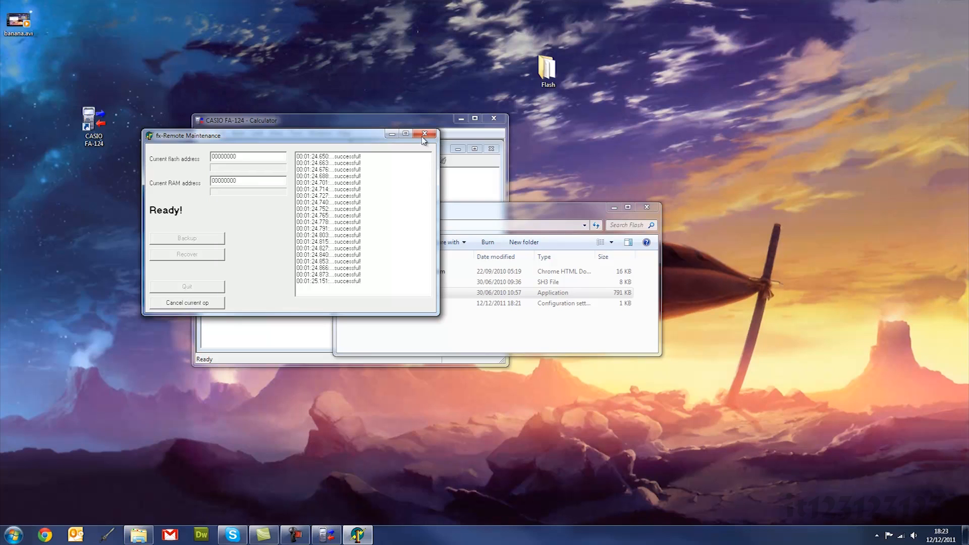
Close fx-Remote Maintenance now that the reflash reports Ready.
click(425, 134)
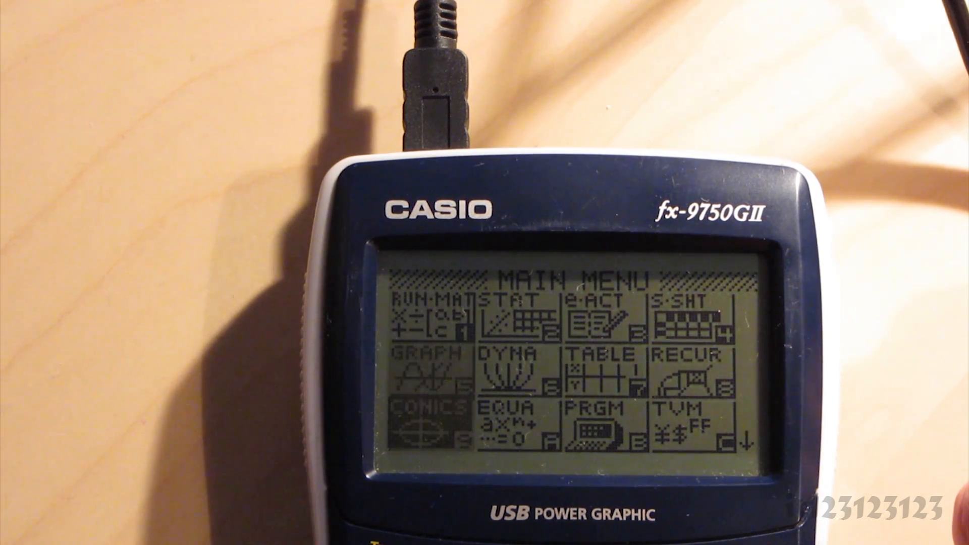
Show the System Manager VER screen confirming OS 02.01.0200.
key(down)
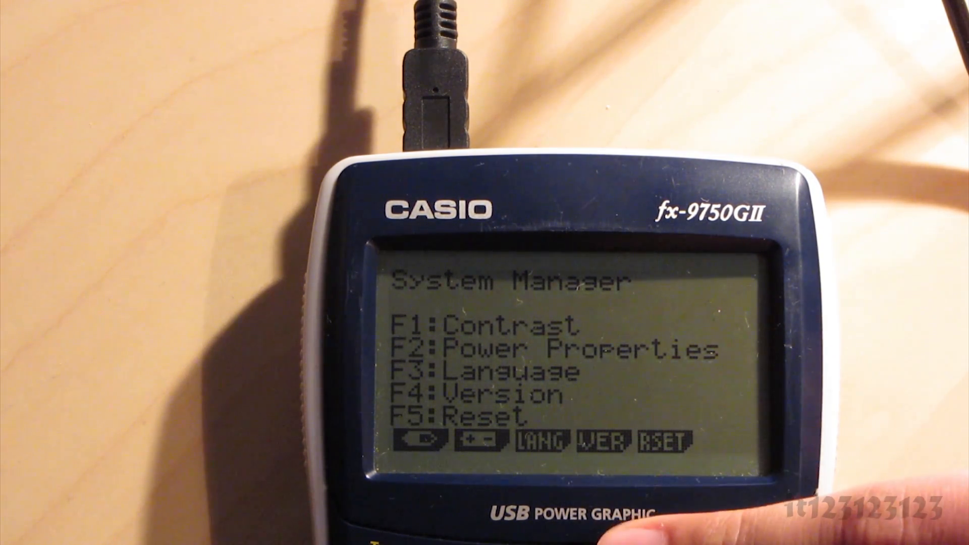
click(595, 439)
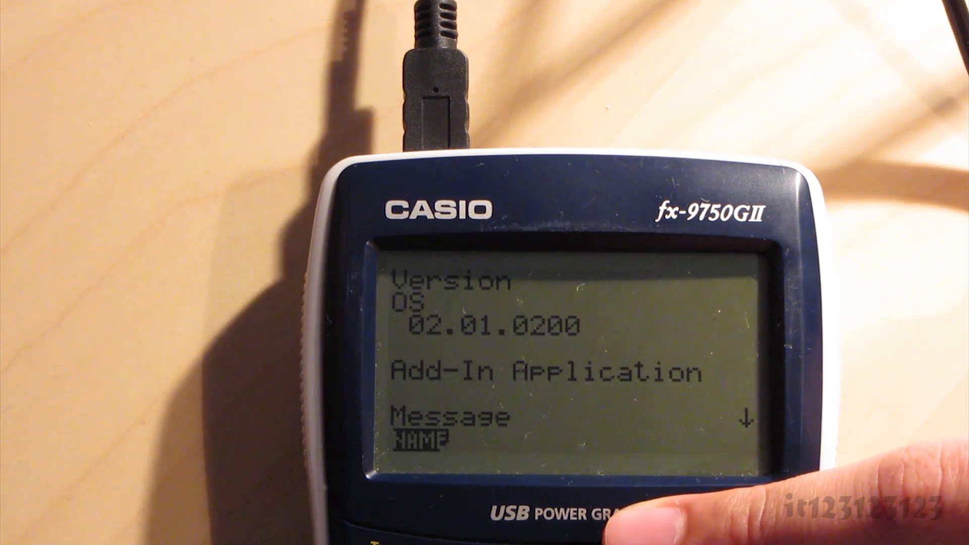